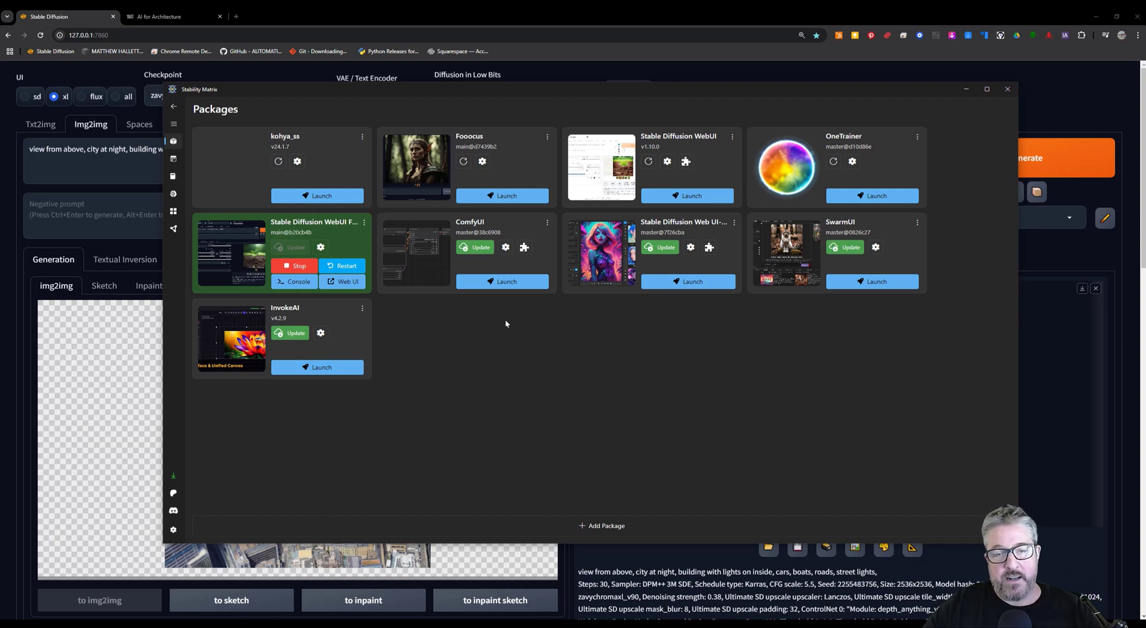
Return from the Stability Matrix packages list to the running Forge img2img page.
click(1008, 88)
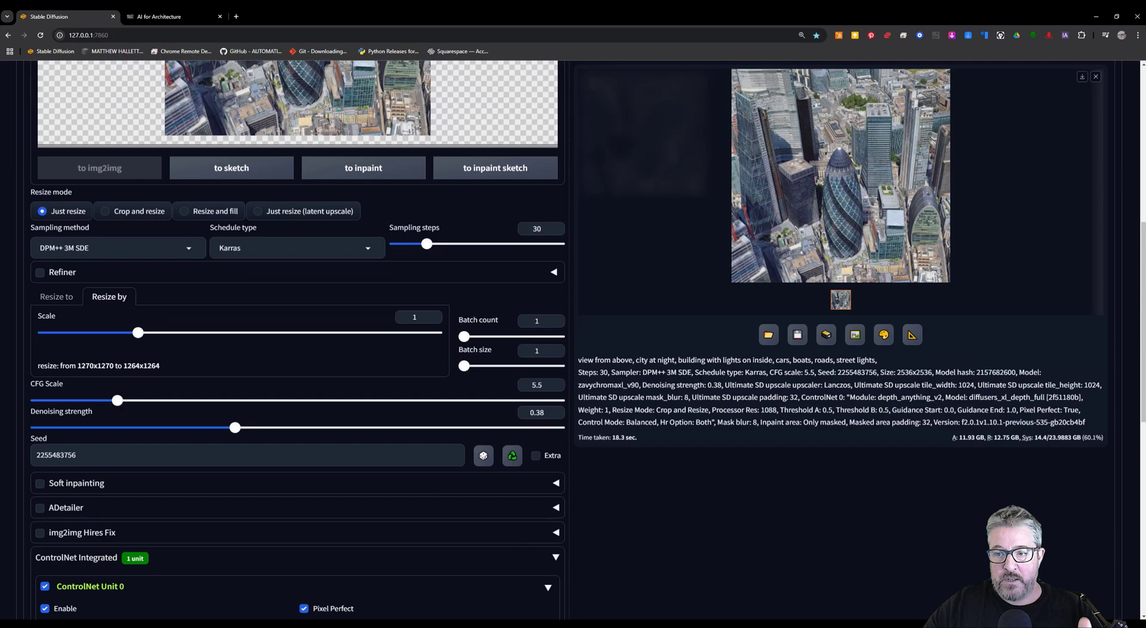